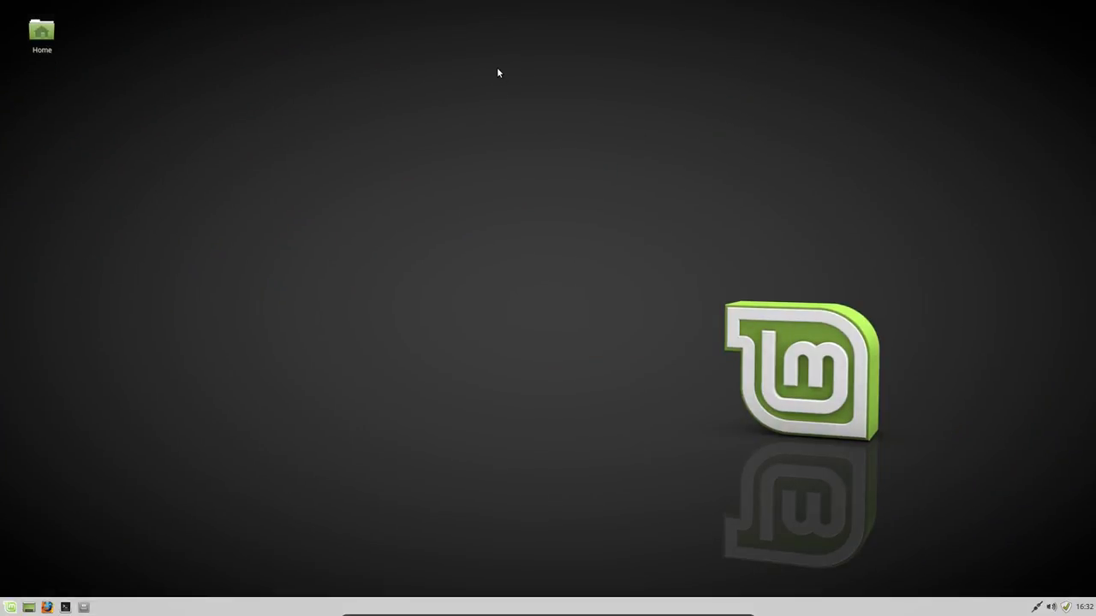
mouse_move(150, 250)
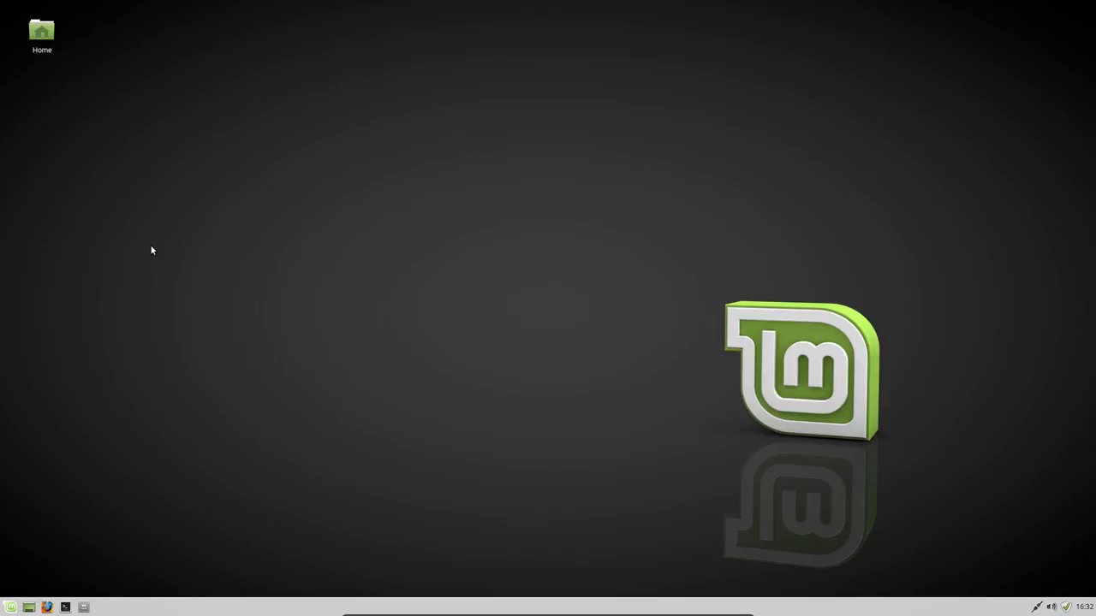
mouse_move(64, 467)
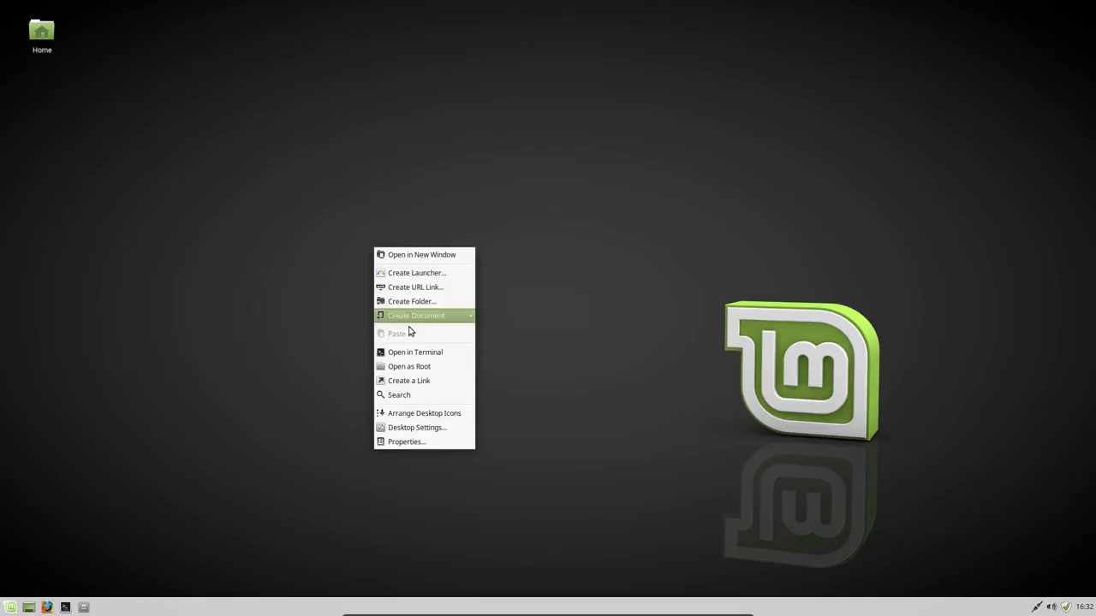
Check the kernel with uname -a in a desktop terminal (4.4.0-53-generic), then close it.
left_click(415, 352)
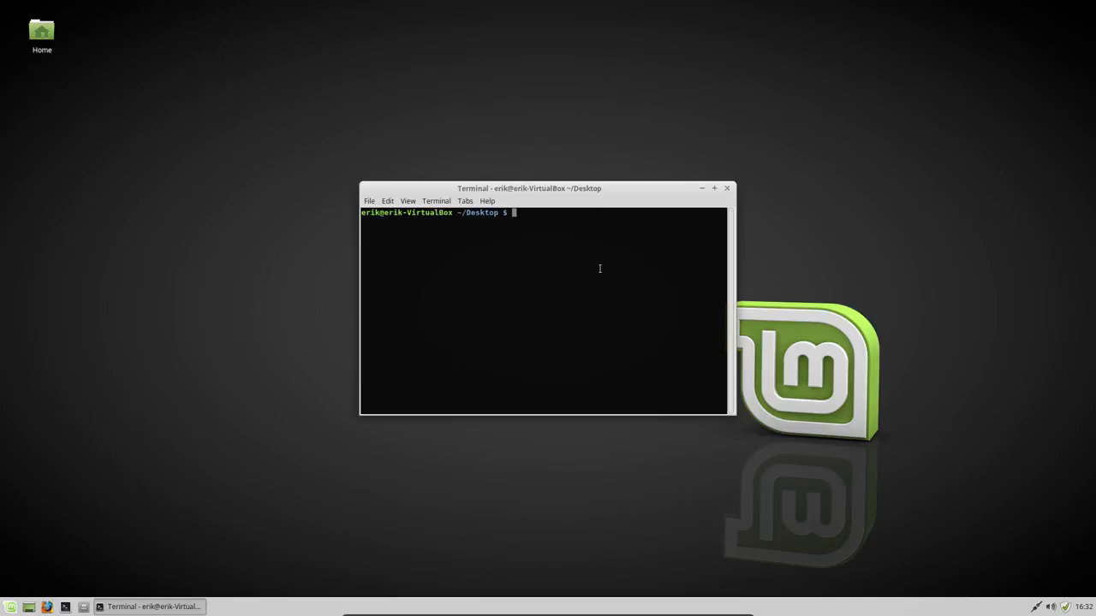
type("unan")
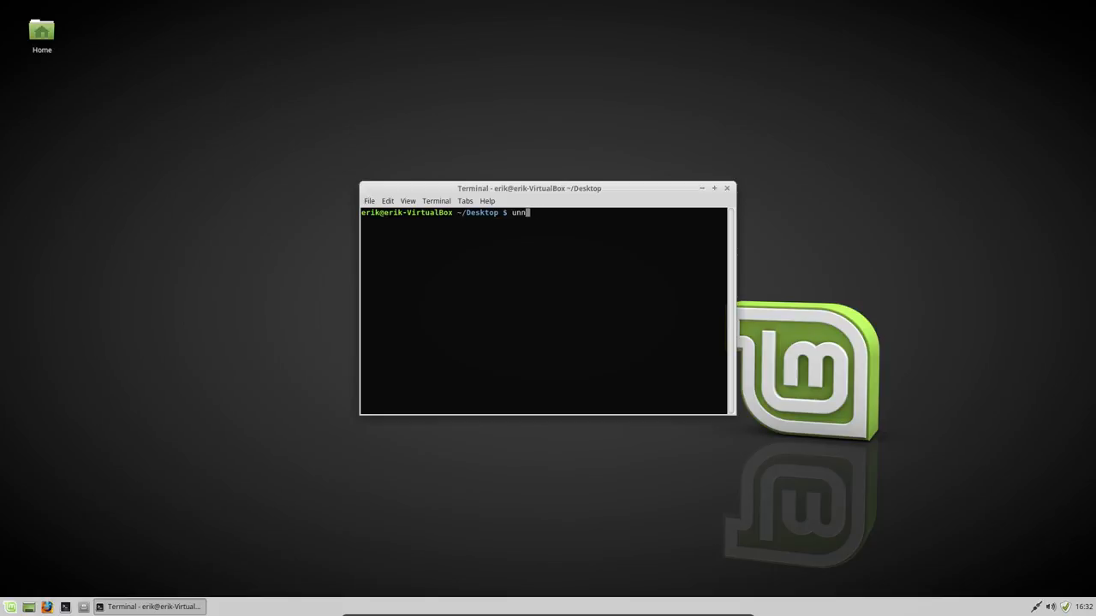
key("Return")
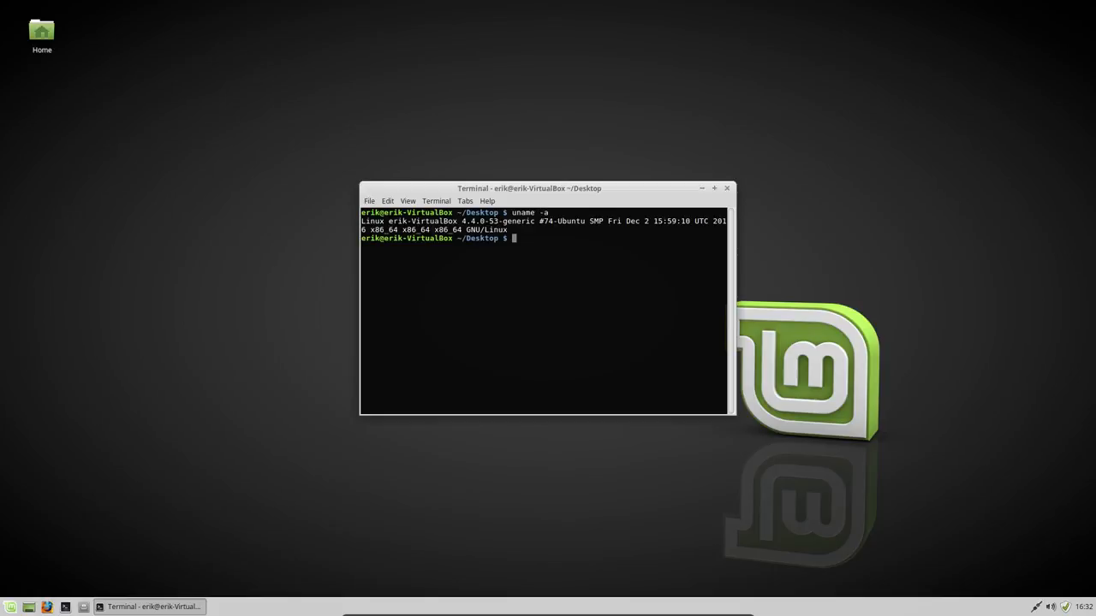
mouse_move(600, 268)
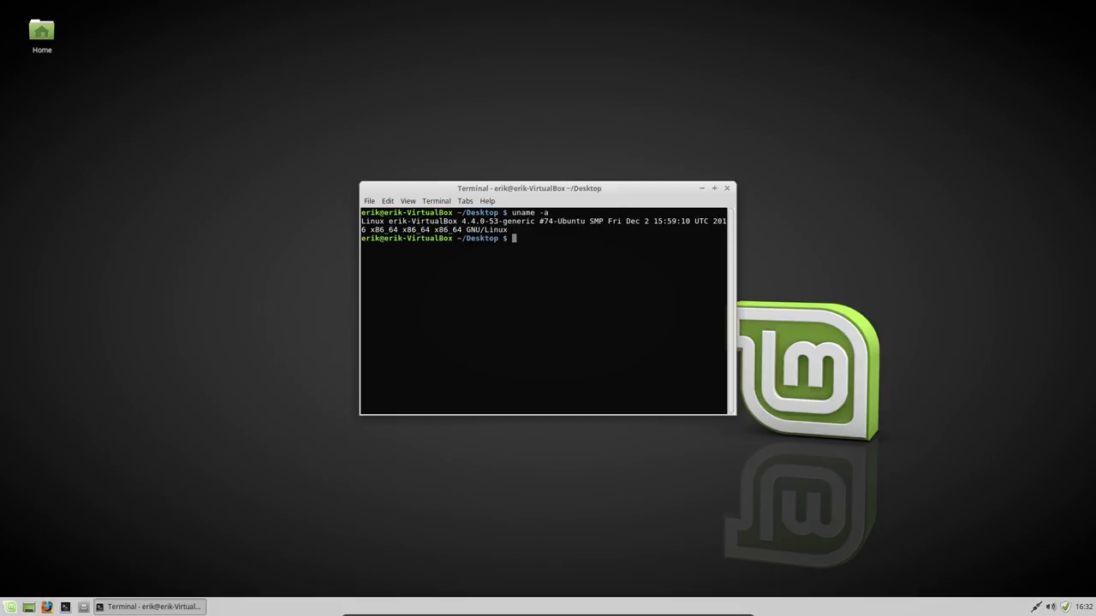
left_click(727, 188)
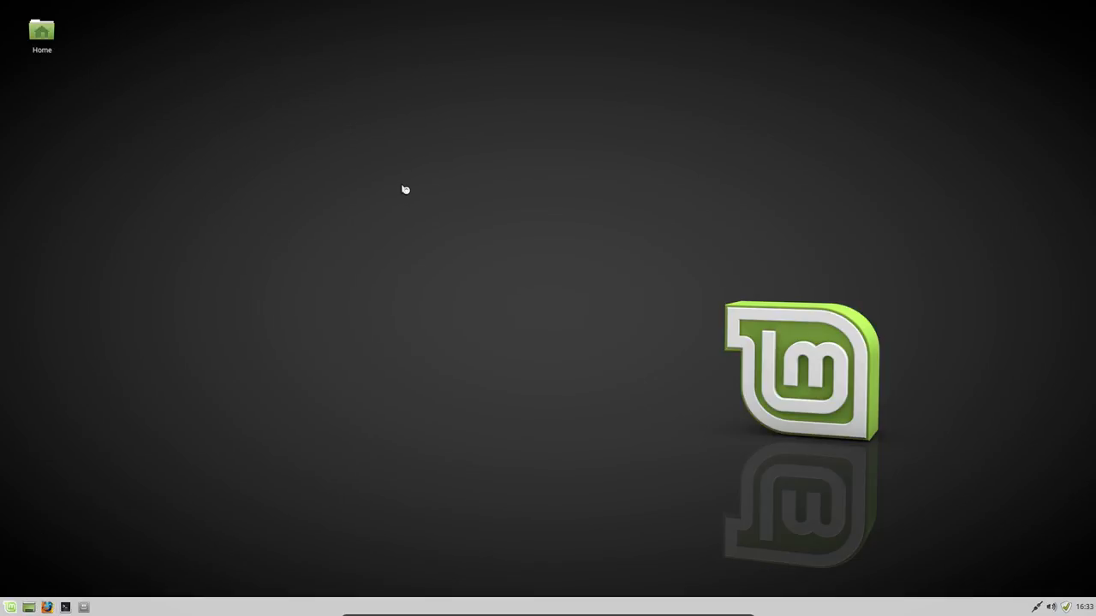
Launch Firefox and search for 'github eri' to find the developer's GitHub profile.
left_click(48, 607)
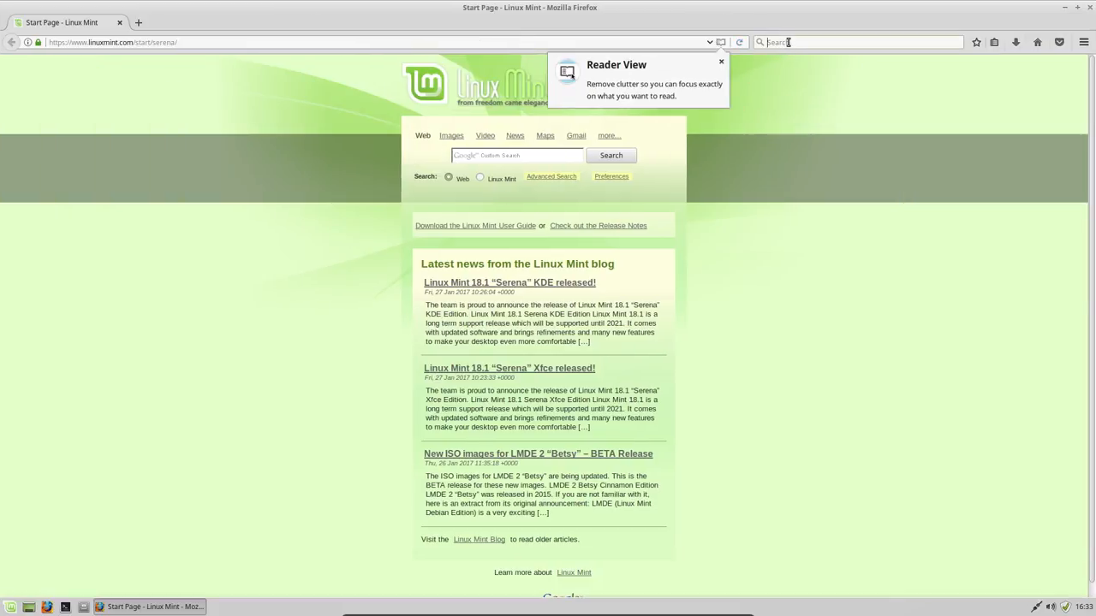
type("github eri")
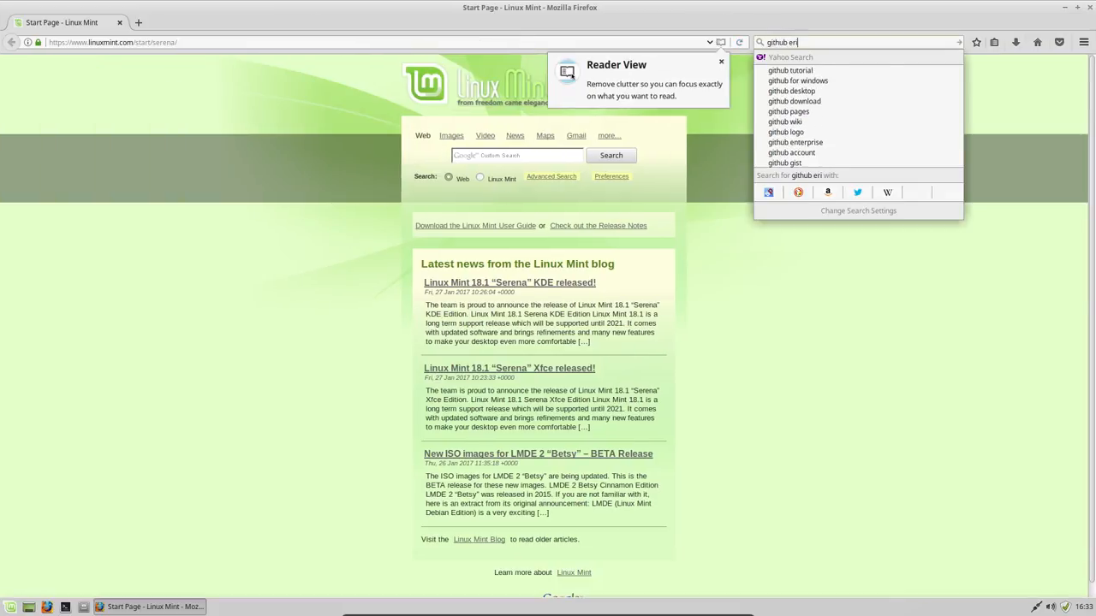
key("Return")
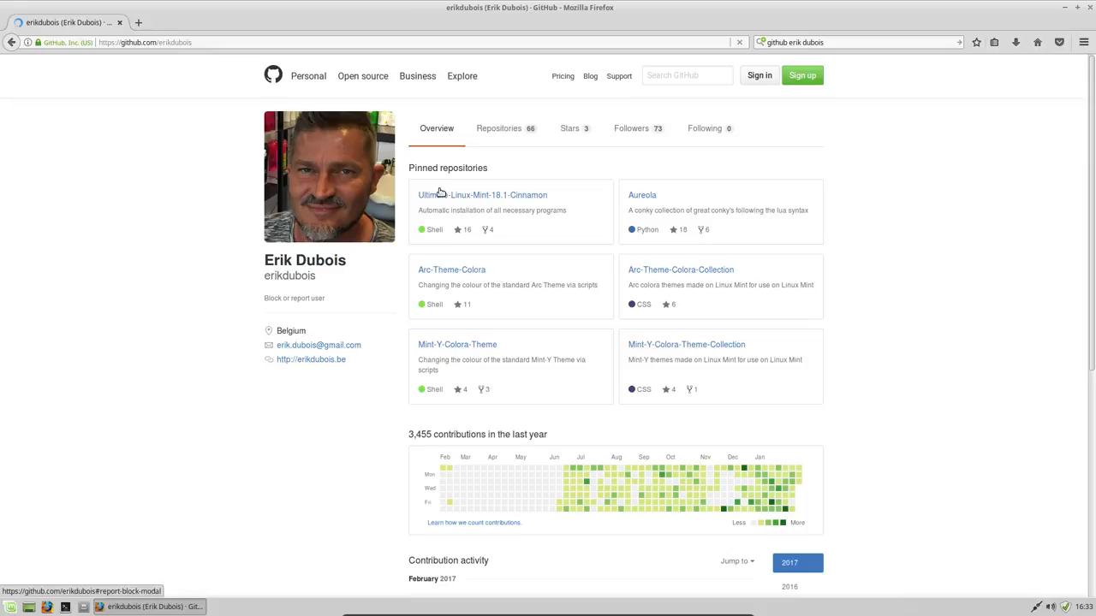
Filter the profile's repositories by 'xfce' and scroll through the five matches.
left_click(498, 127)
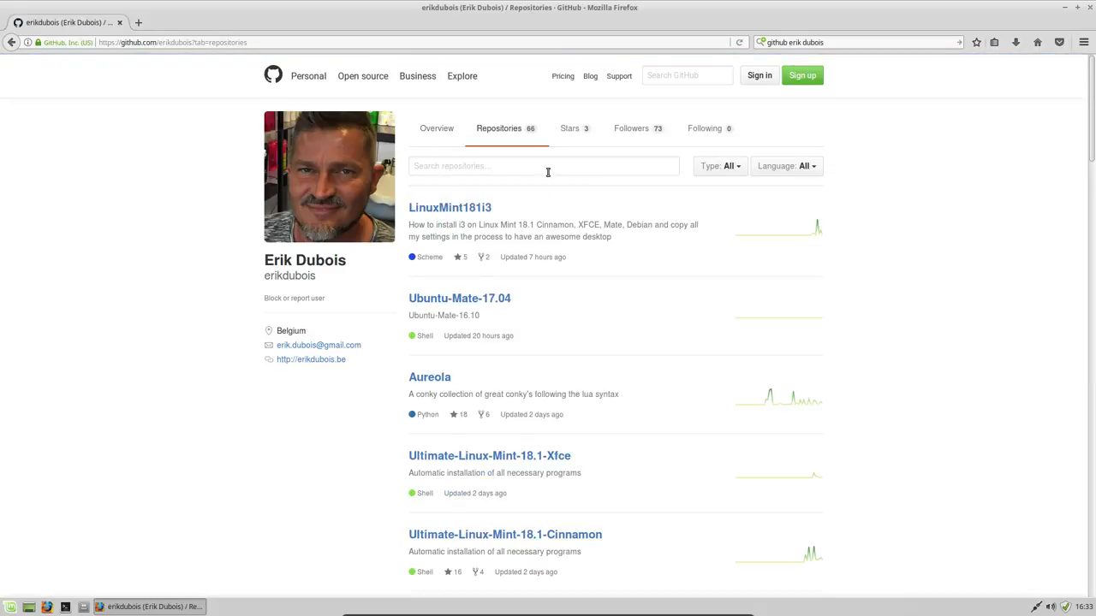
type("xfce")
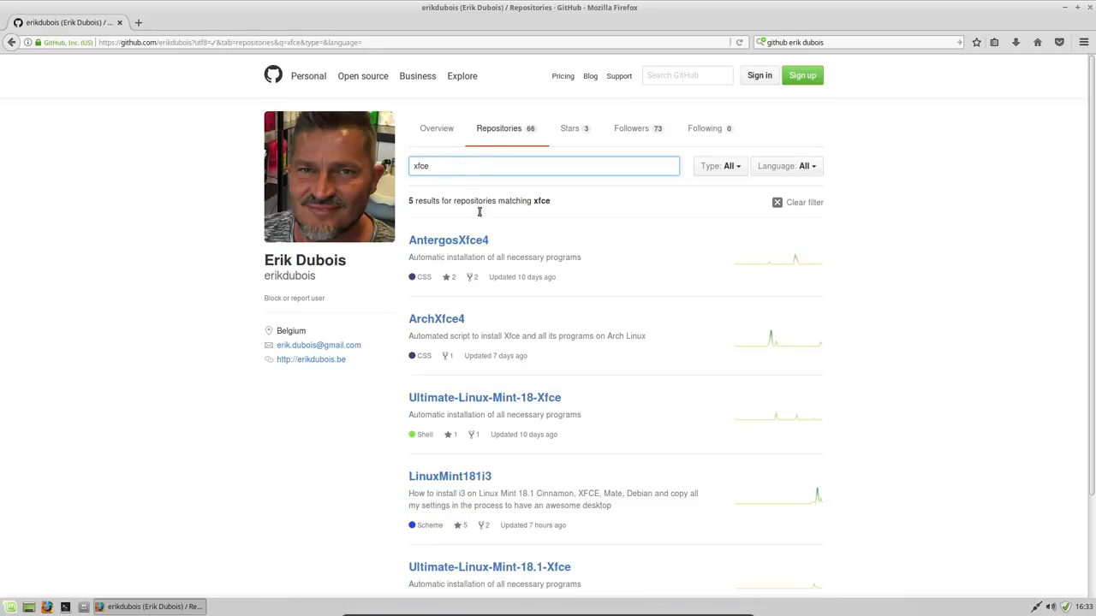
scroll("down", 3)
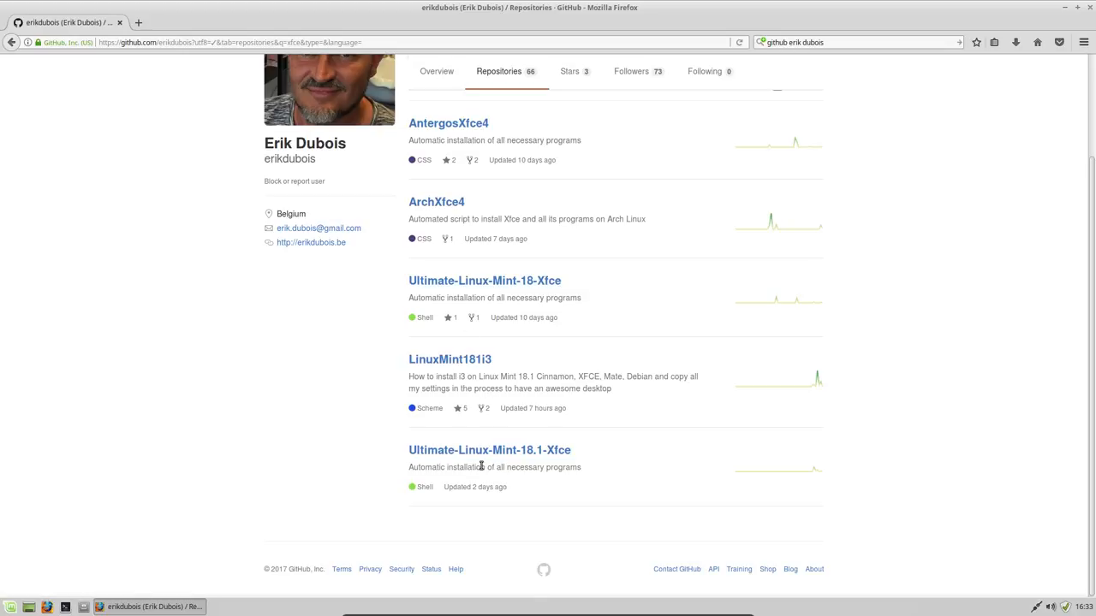
Open the Ultimate-Linux-Mint-18.1-Xfce repository and show its clone/download options.
left_click(488, 449)
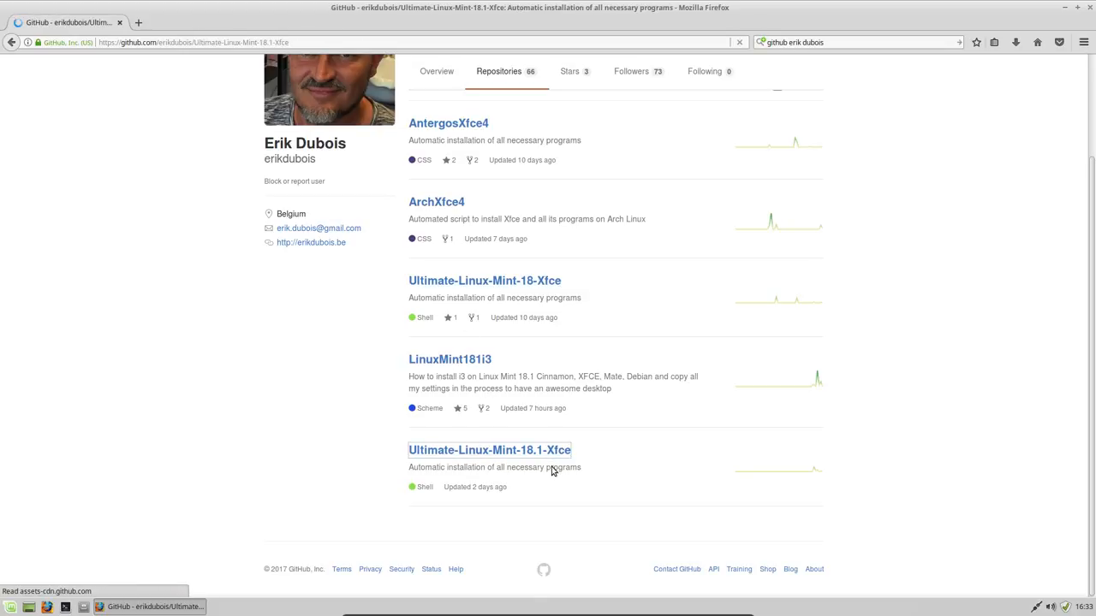
left_click(489, 450)
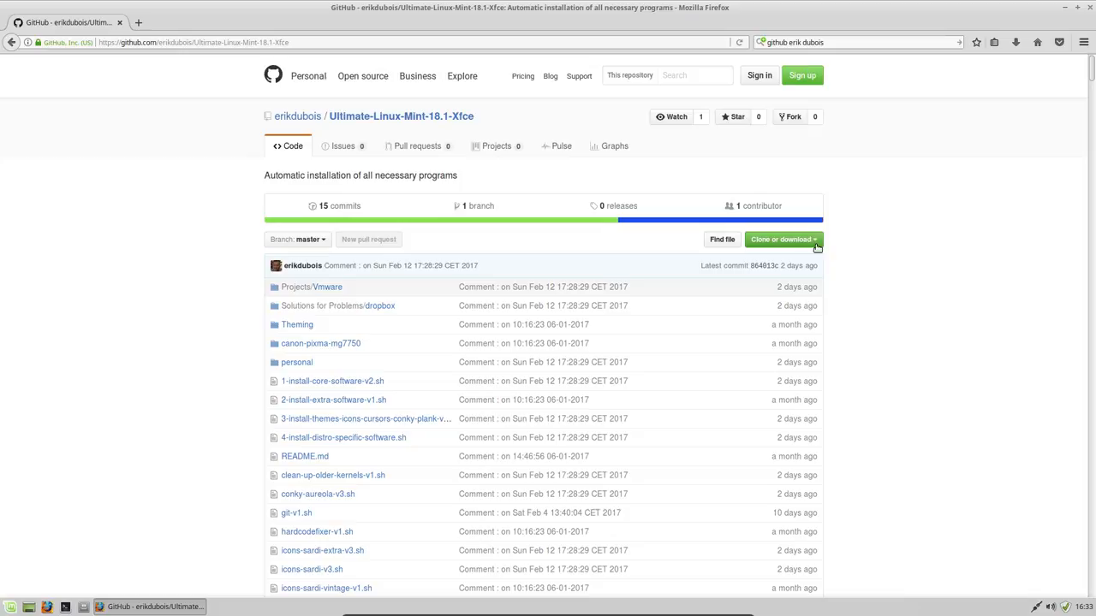
left_click(780, 239)
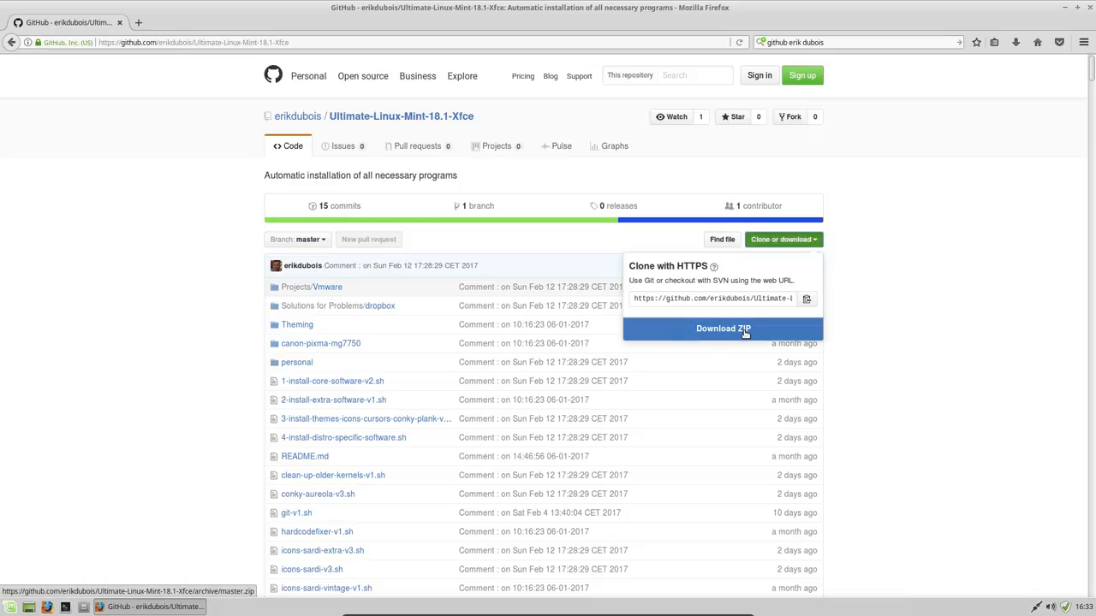
Download and save the repository's master ZIP archive (1.0 MB).
left_click(723, 328)
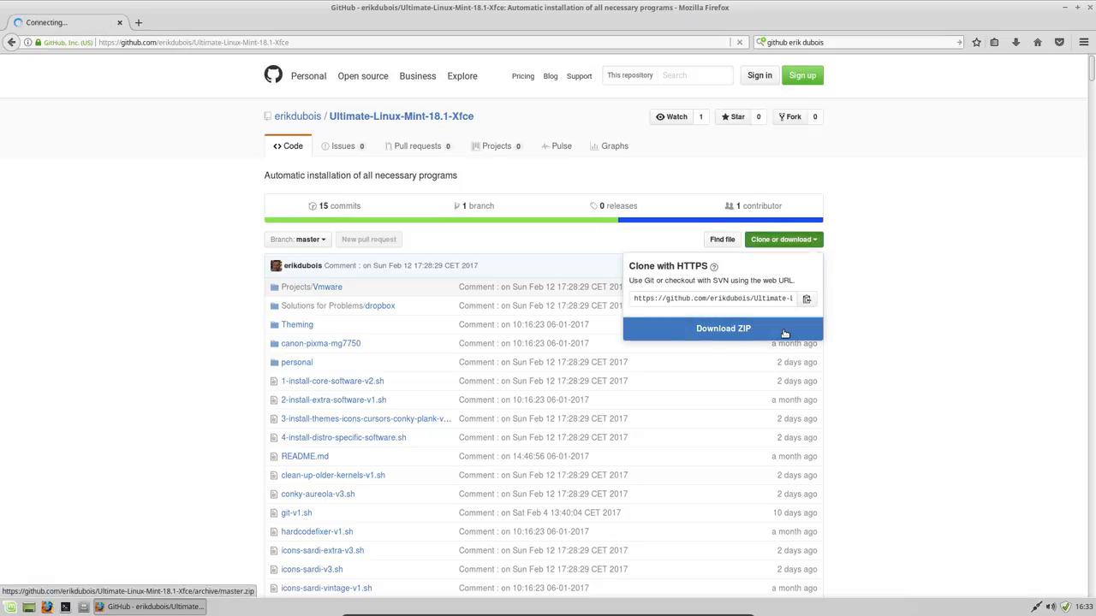
left_click(723, 328)
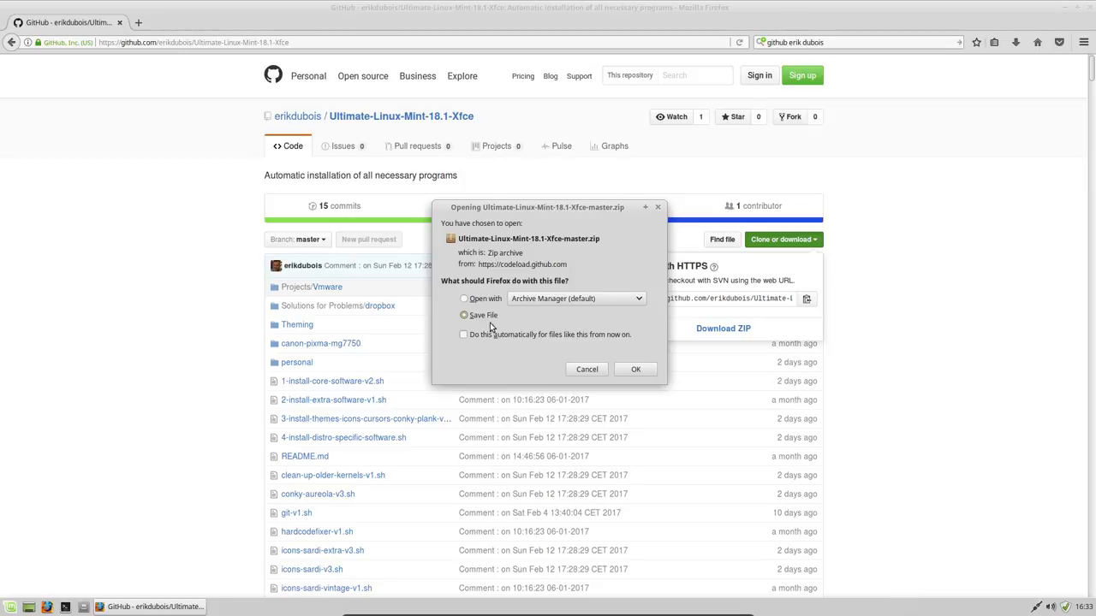
left_click(635, 369)
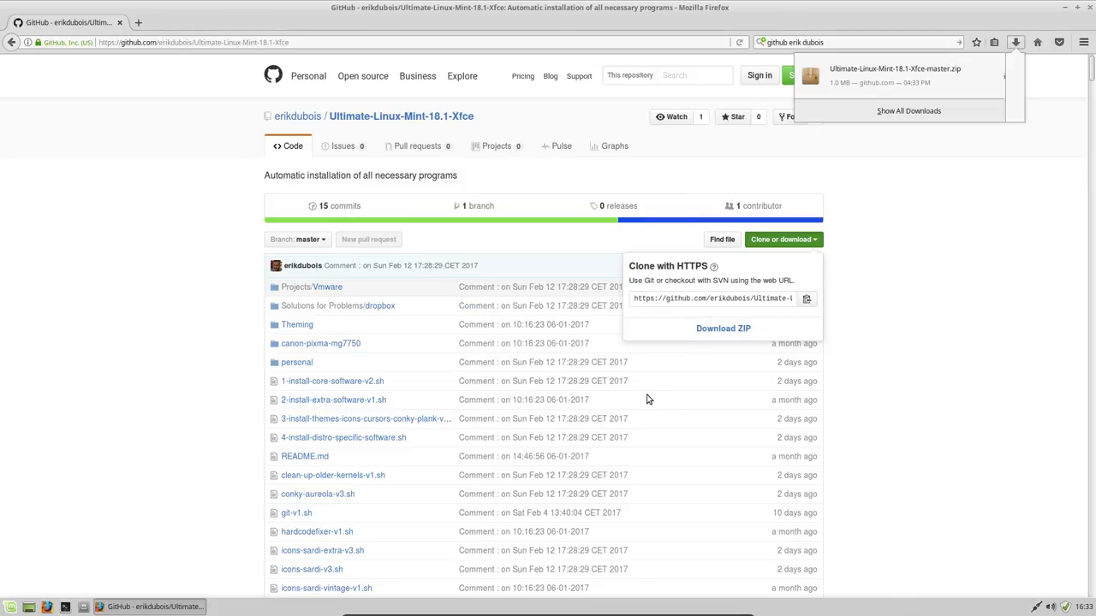
left_click(1008, 82)
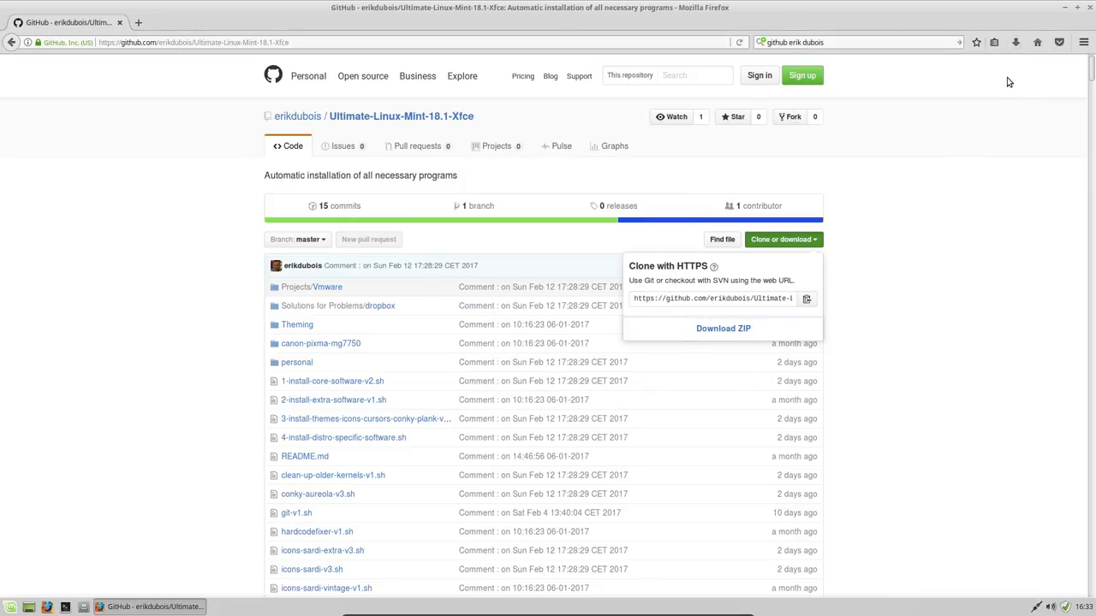
Open the extracted Ultimate-Linux-Mint-18.1-Xfce-master folder in Downloads.
right_click(492, 248)
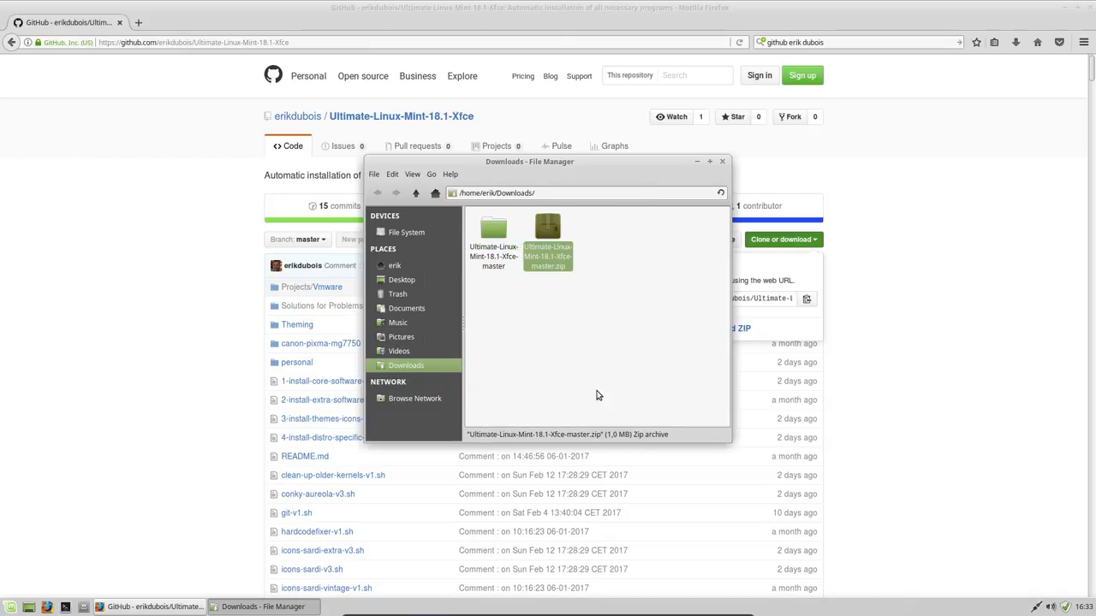
left_click(493, 231)
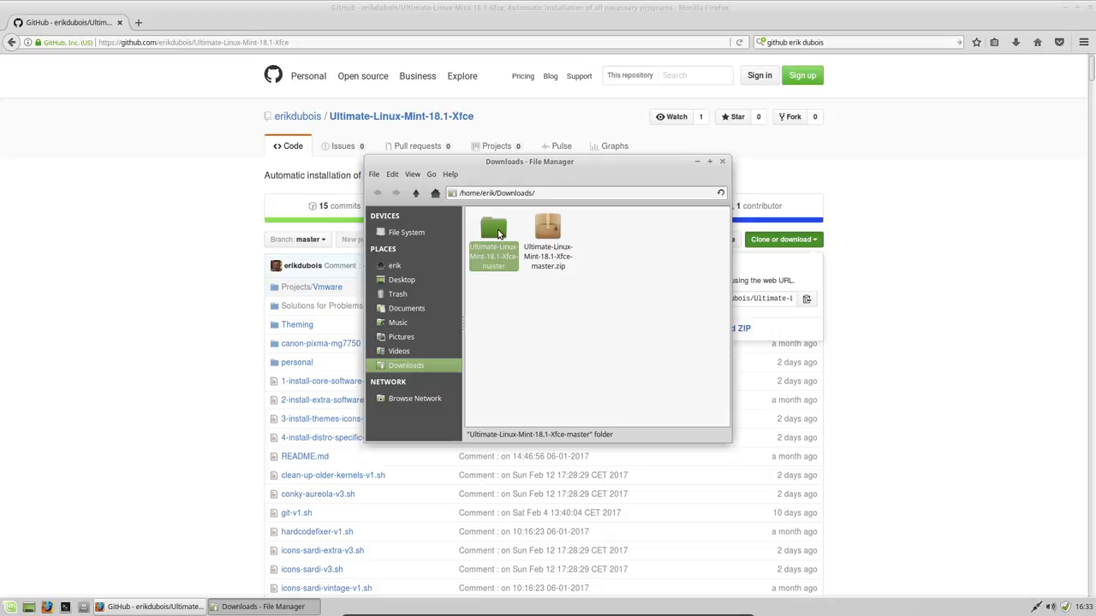
double_click(493, 229)
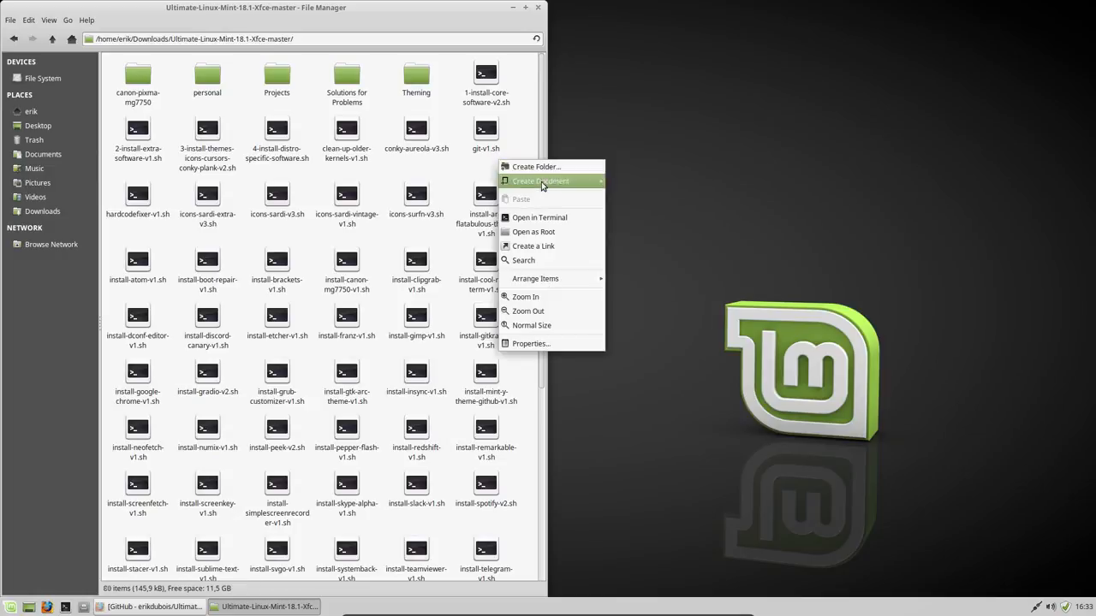
Open a terminal in the master folder and locate update-to-the-last-stable-4.9-9-v1.sh.
left_click(540, 217)
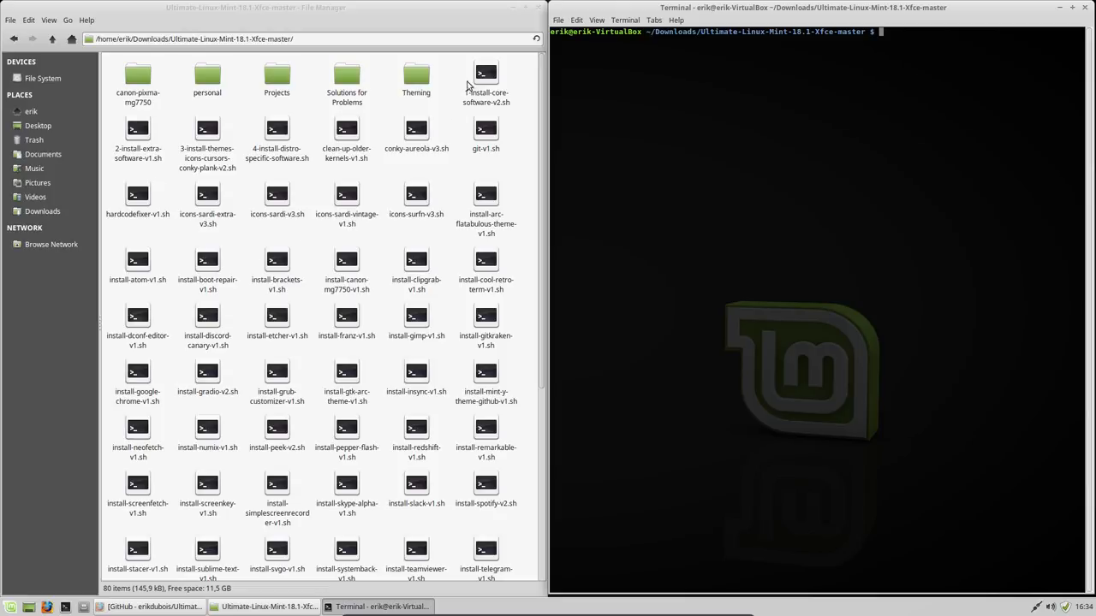
left_click(486, 77)
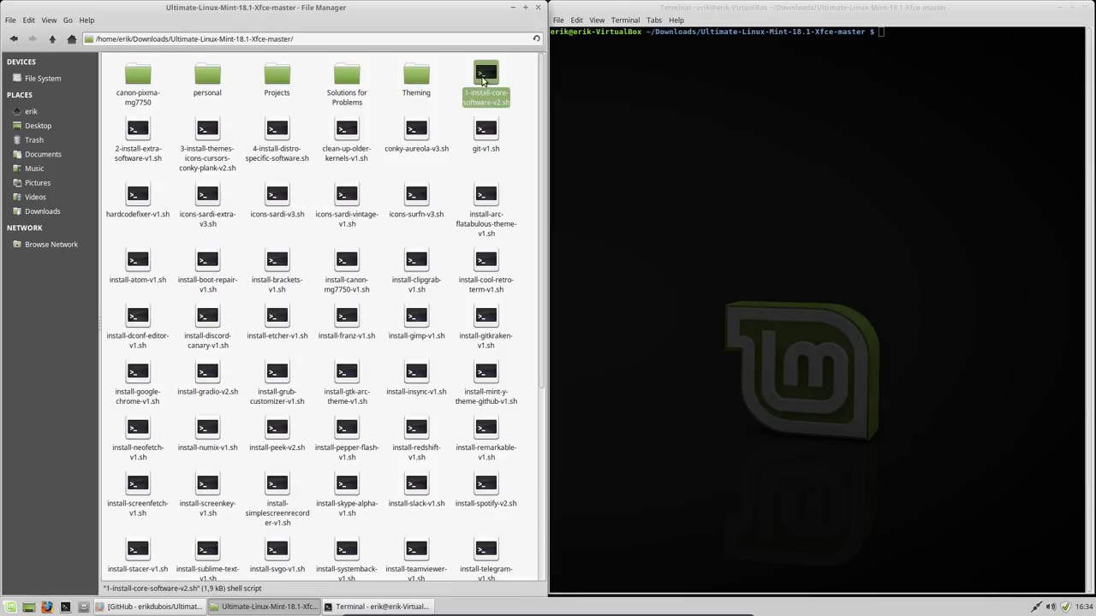
mouse_move(289, 137)
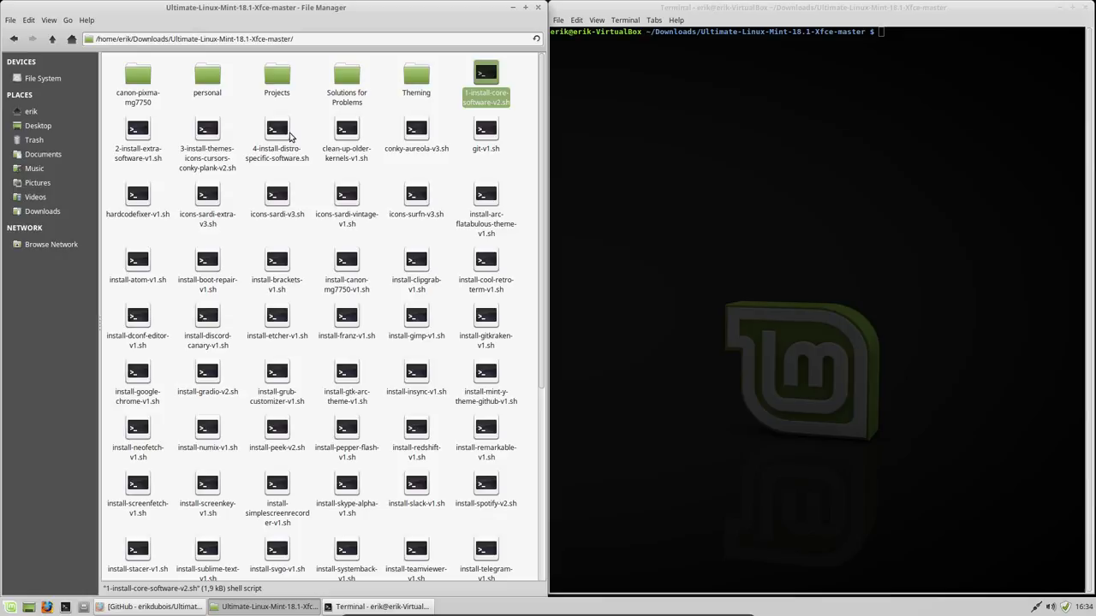
left_click(276, 133)
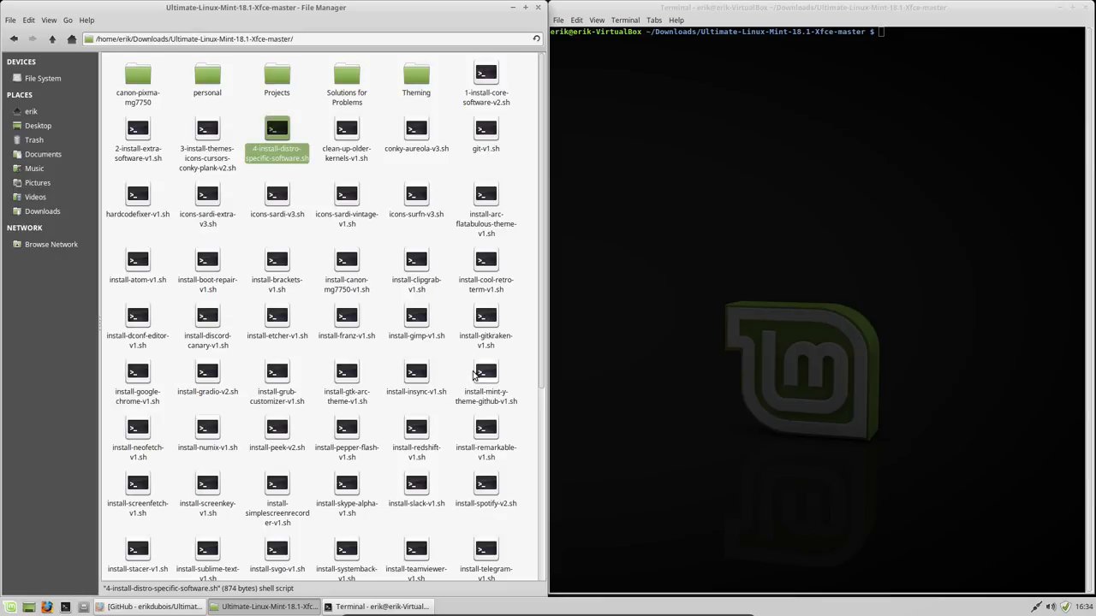
scroll("down", 3)
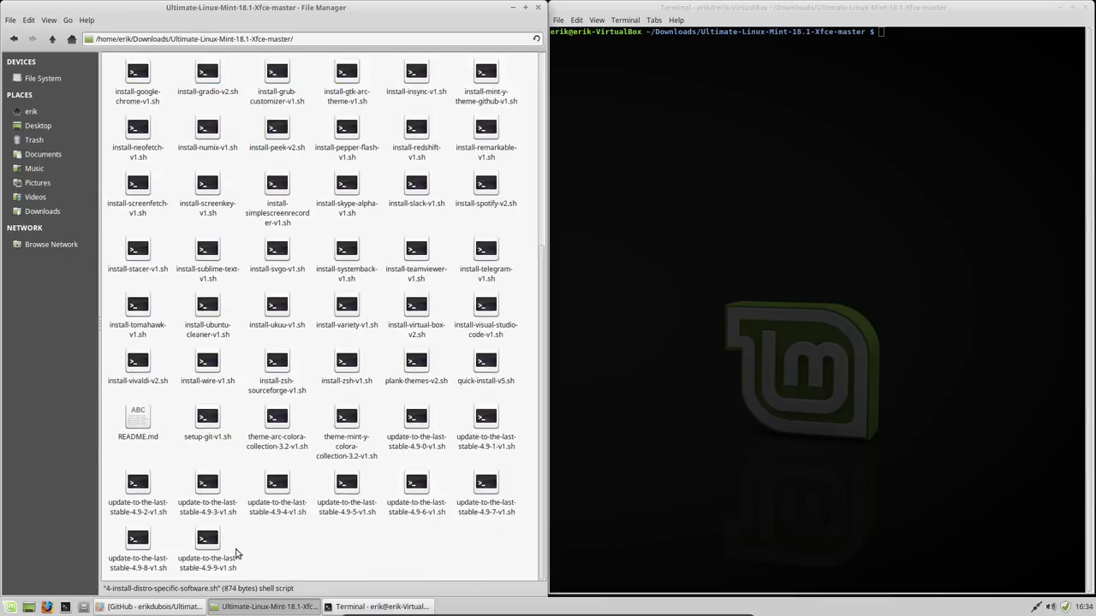
left_click(207, 539)
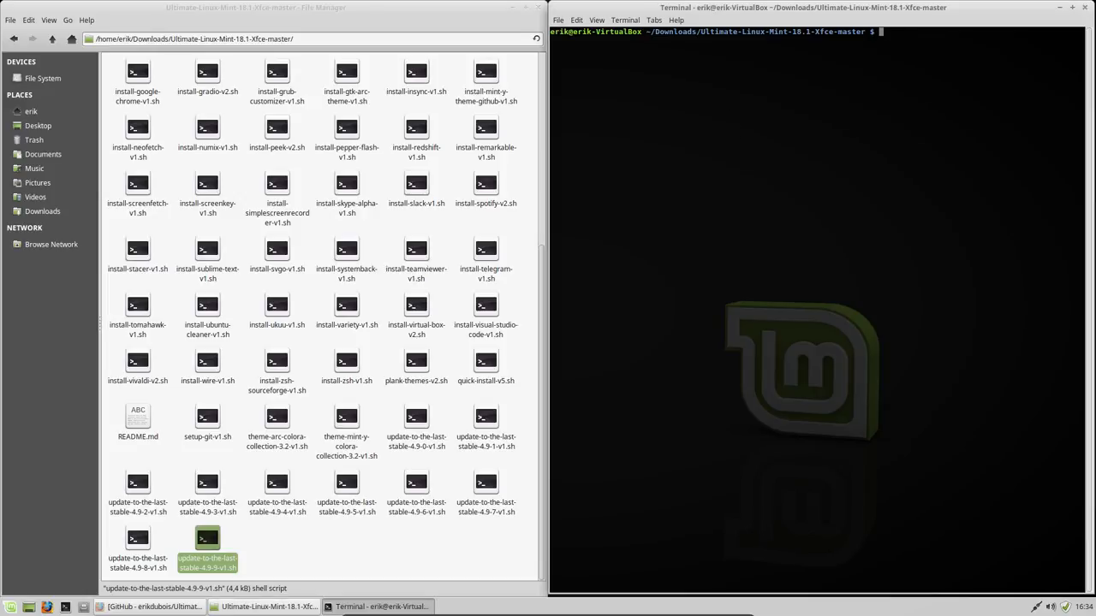
type("./update-to-the-last-stable-4.9-")
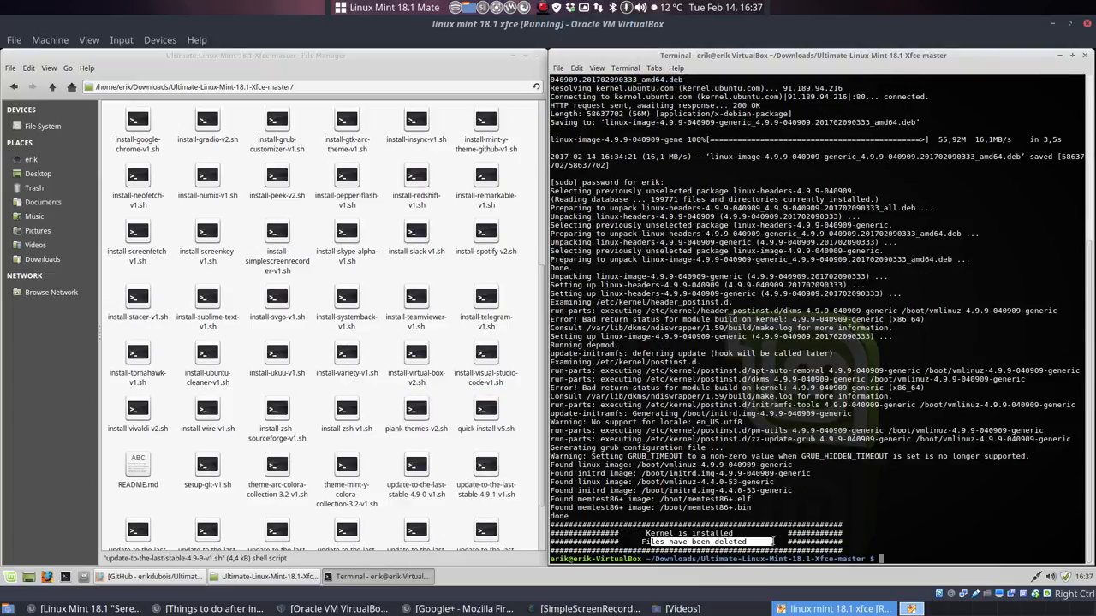
Run the kernel 4.9.9 update script to completion, then reboot the VM.
type("sd")
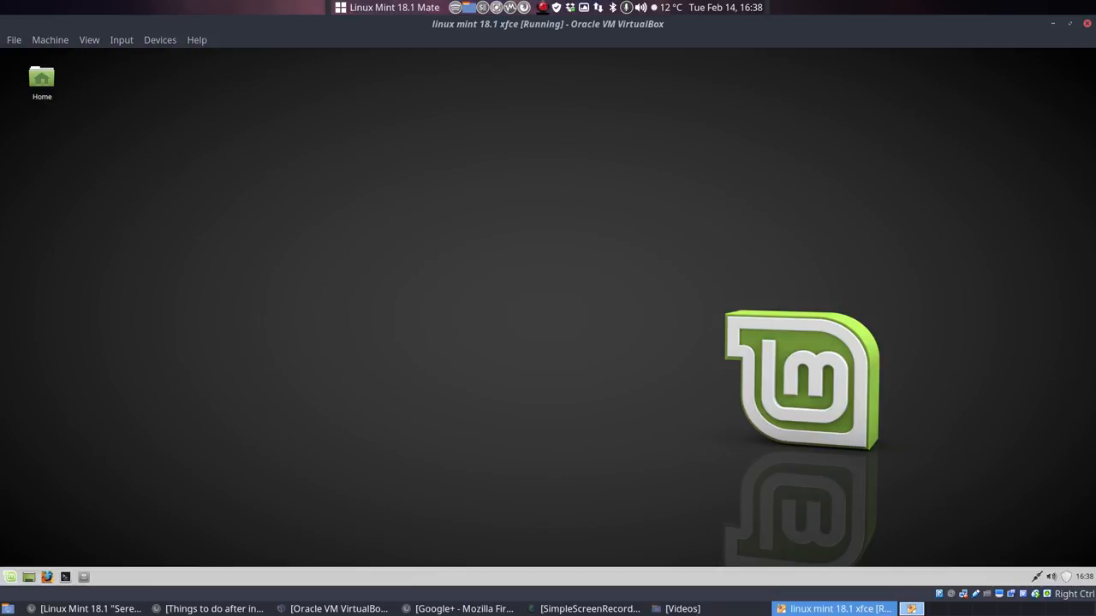
mouse_move(998, 533)
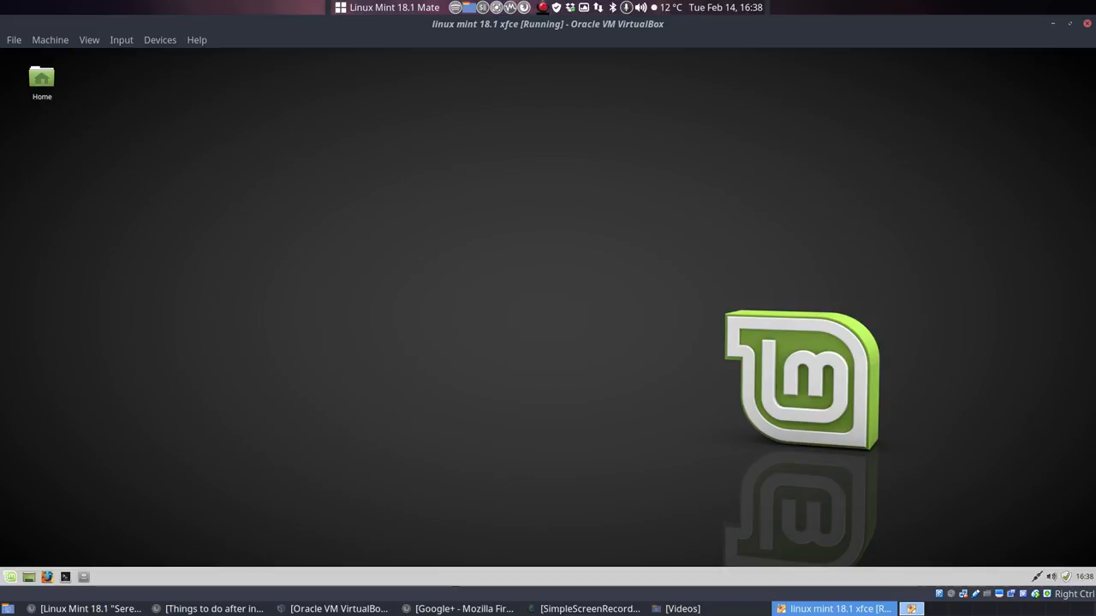
mouse_move(121, 40)
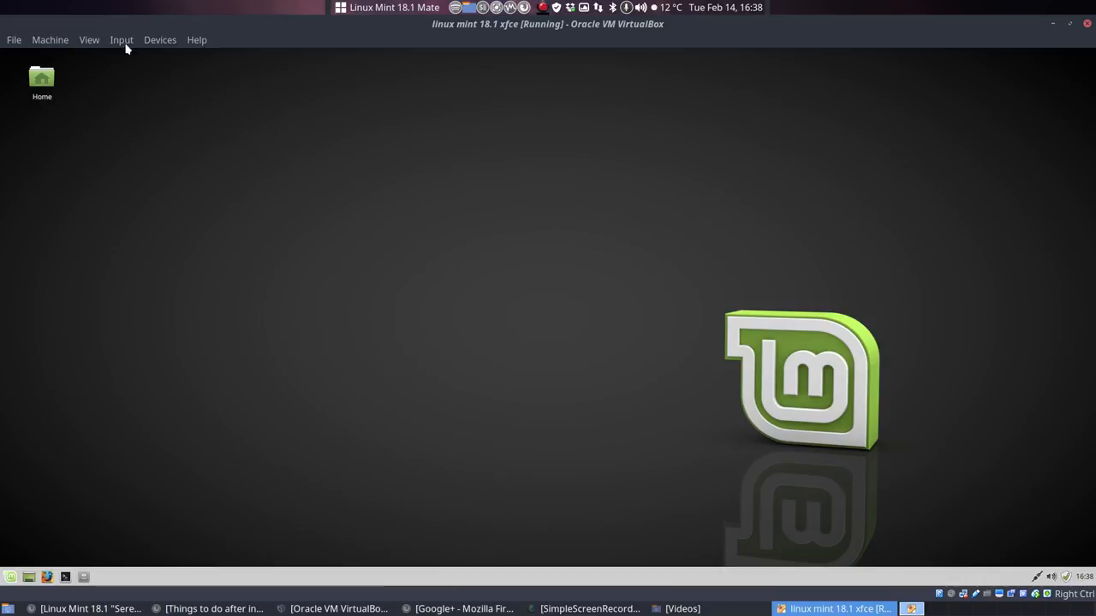
Focus the VirtualBox guest window and open the Mint desktop's context menu.
left_click(89, 40)
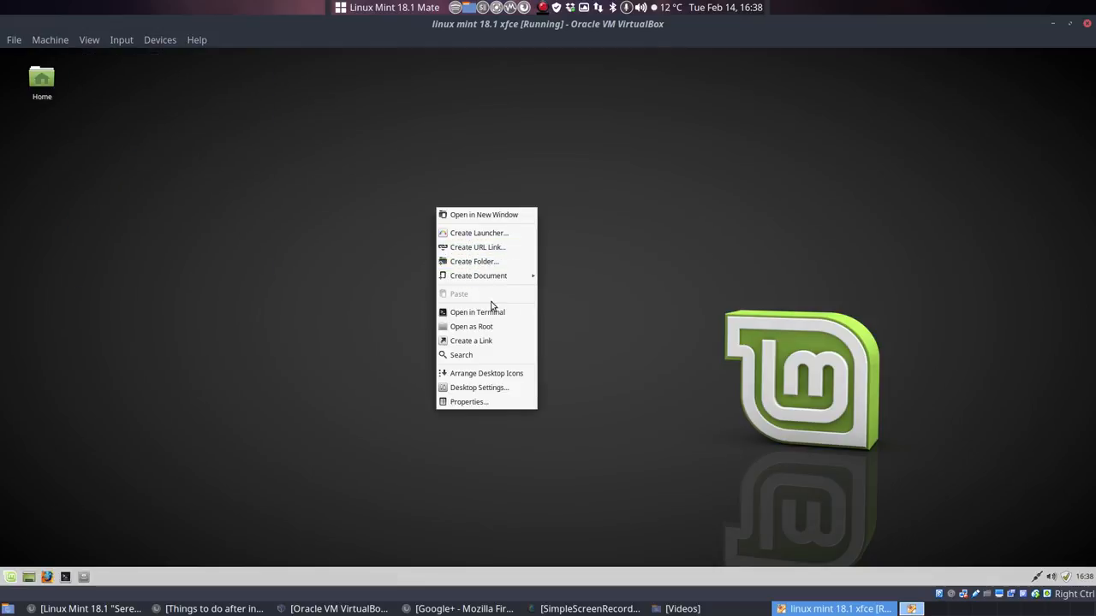
left_click(477, 312)
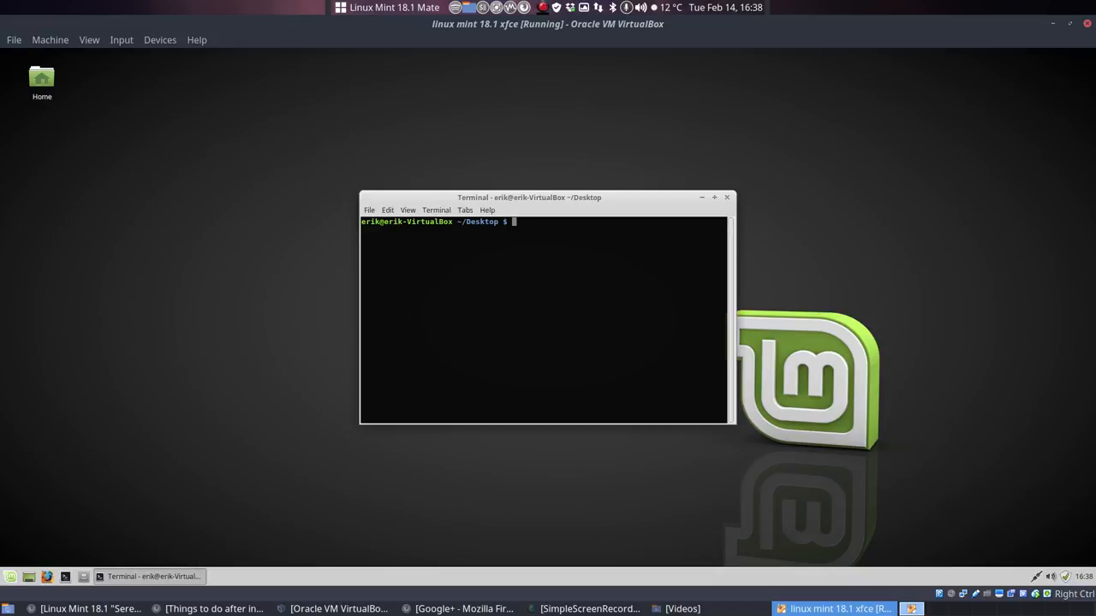
Confirm with uname -a that kernel 4.9.9-040909-generic is running, then close the terminal.
type("uname")
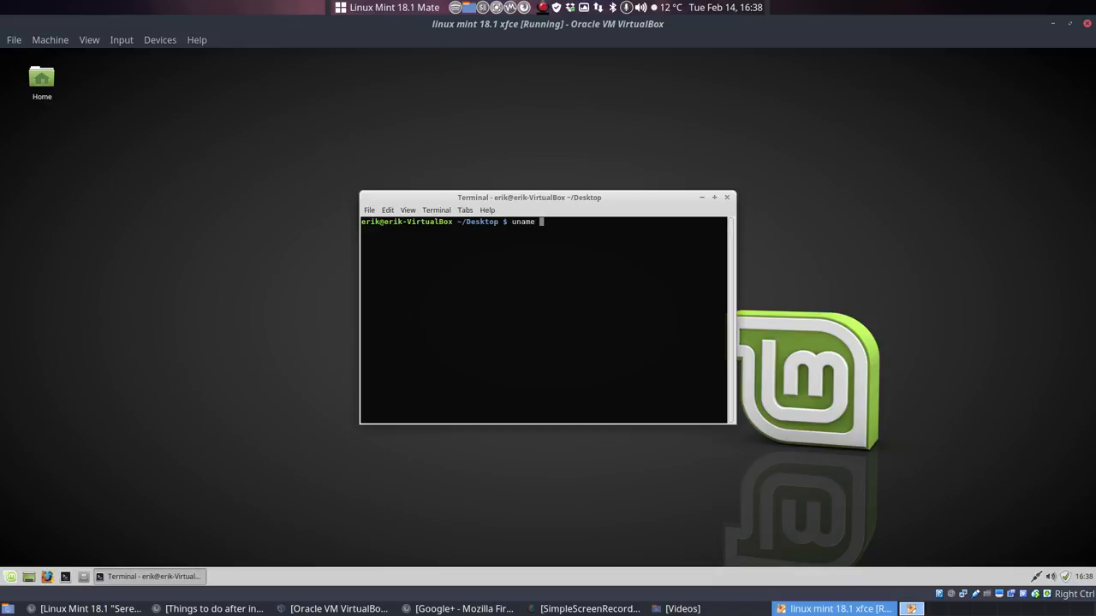
key("Return")
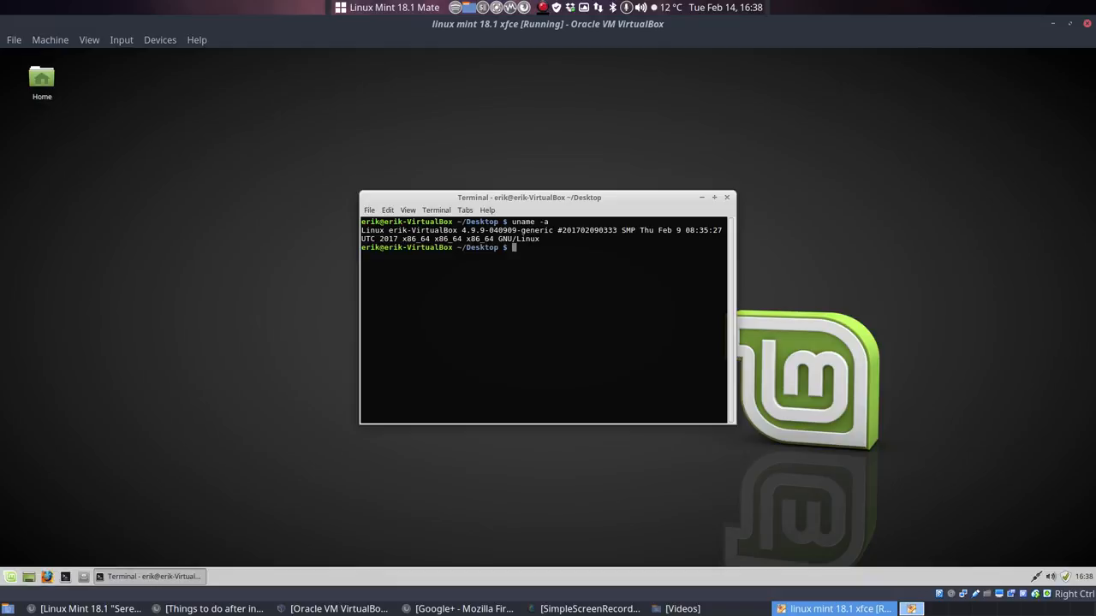
left_click(727, 197)
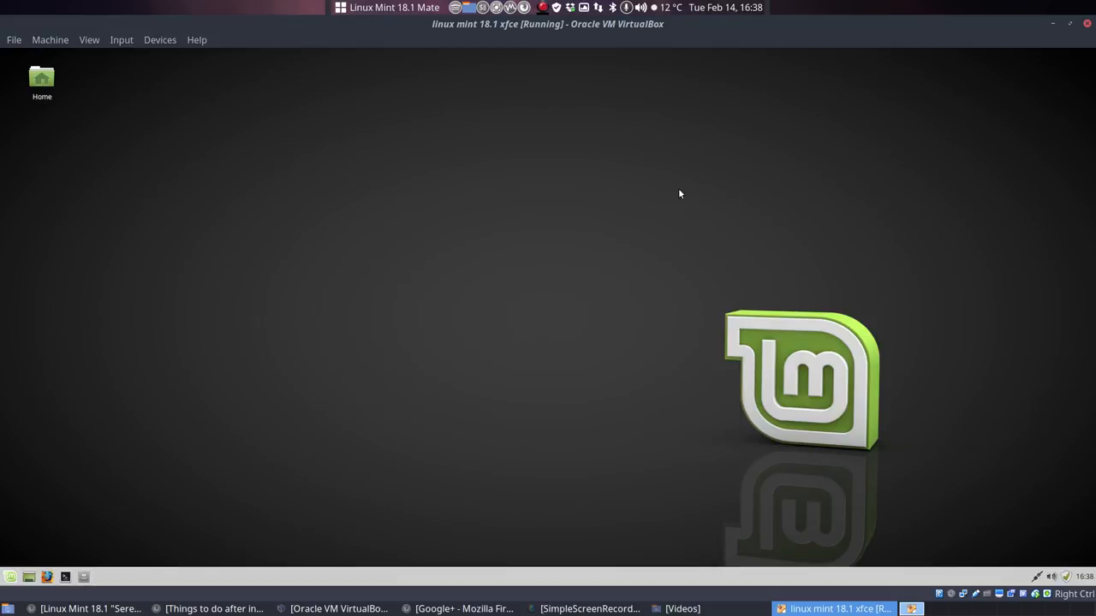